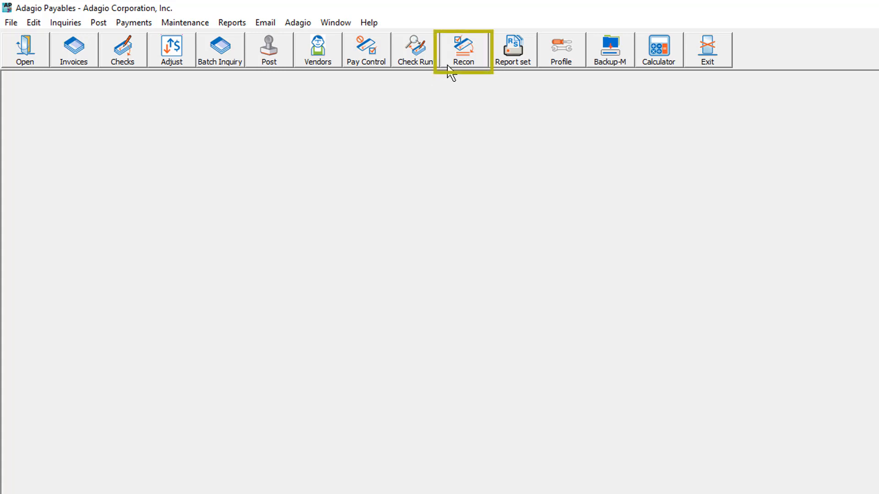
{"action": "mouse_move", "coordinate": [251, 103]}
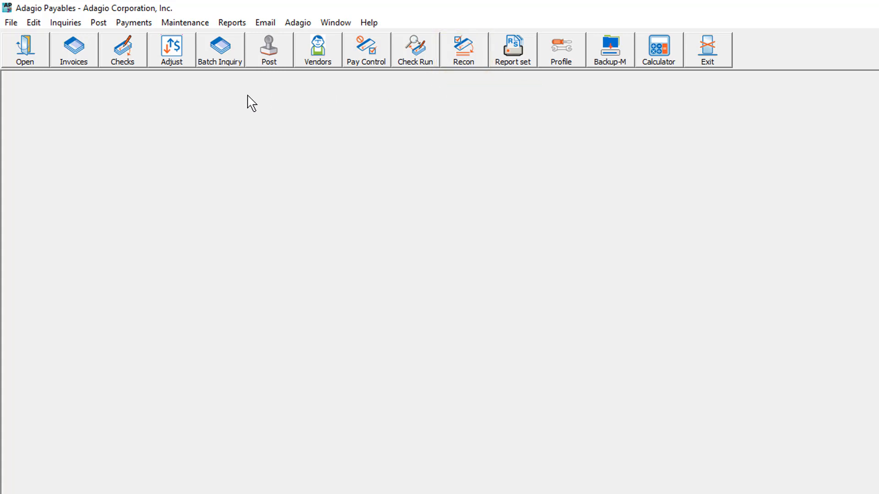
- Open Check Reconciliation from the Payments menu to list issued checks
{"action": "left_click", "coordinate": [133, 22]}
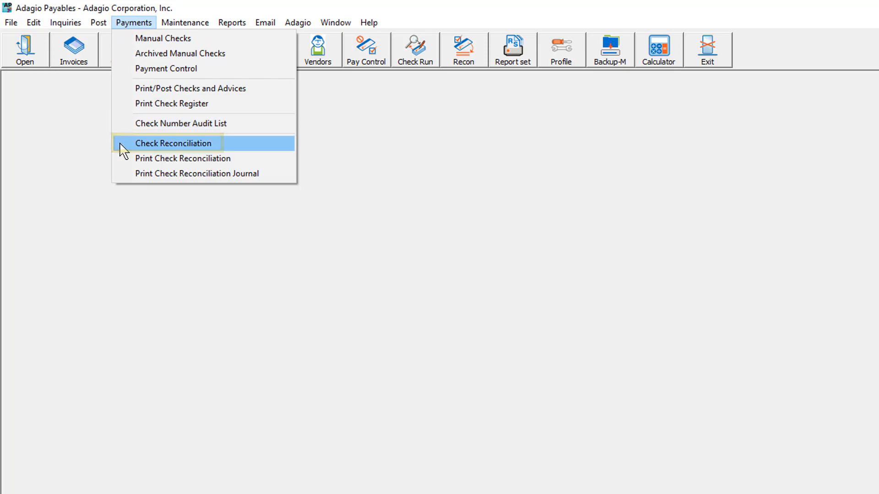
{"action": "left_click", "coordinate": [174, 143]}
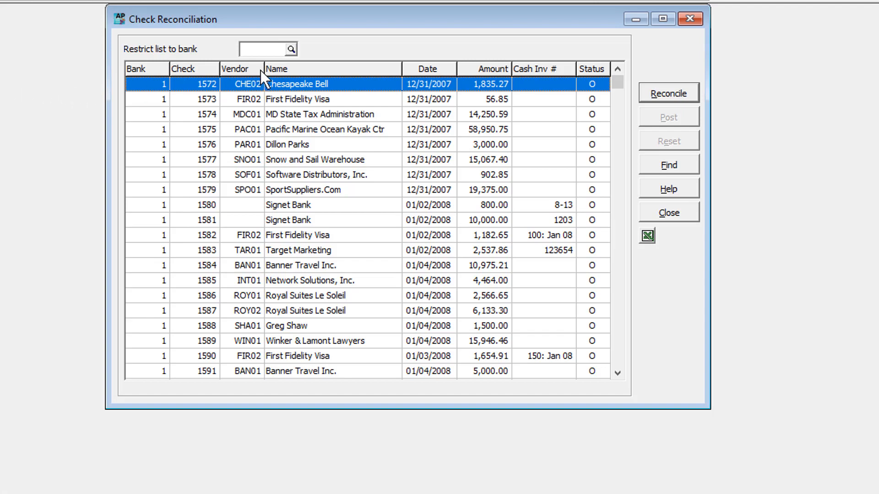
- Browse the bank finder, then use Find to jump to check 1590 on bank 1
{"action": "left_click", "coordinate": [290, 49]}
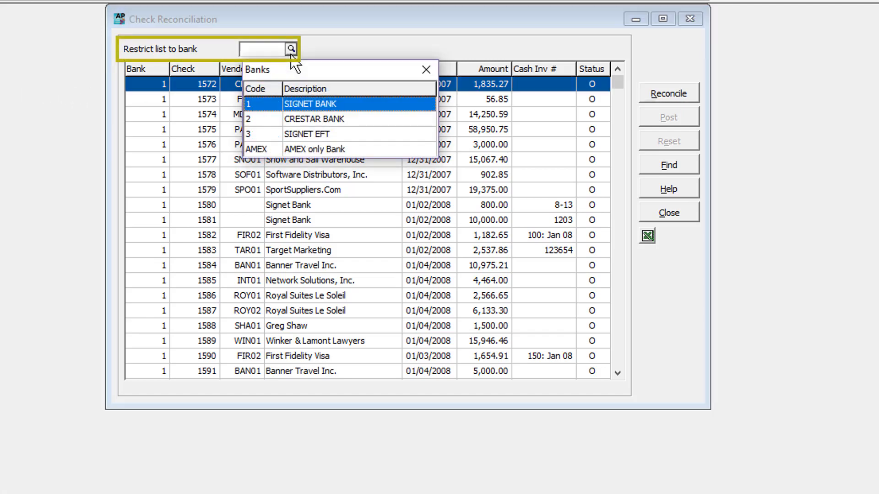
{"action": "left_click", "coordinate": [425, 69]}
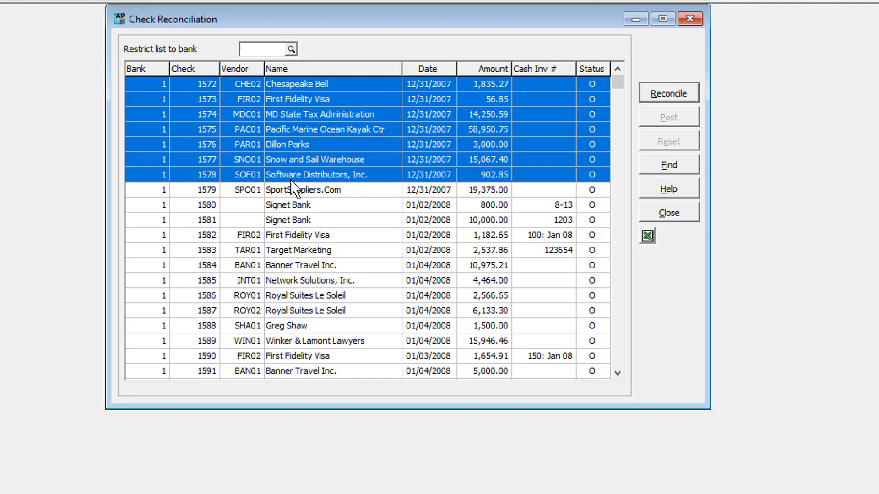
{"action": "left_click", "coordinate": [297, 235]}
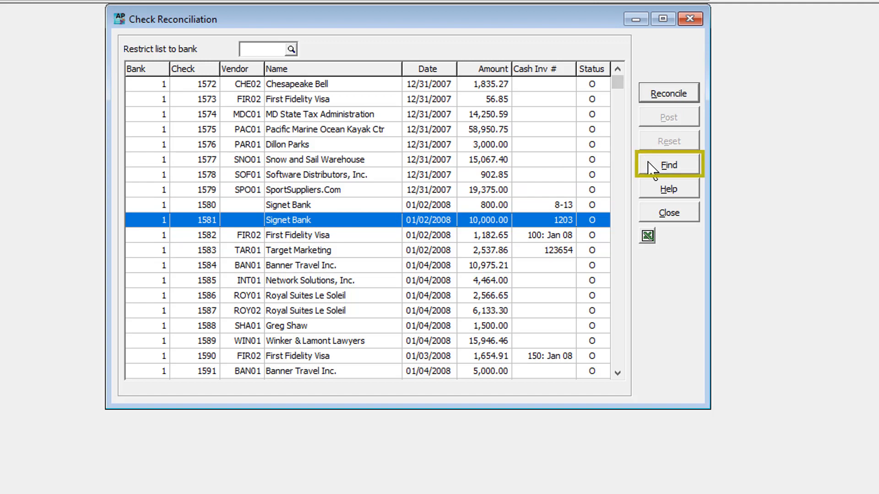
{"action": "left_click", "coordinate": [668, 165]}
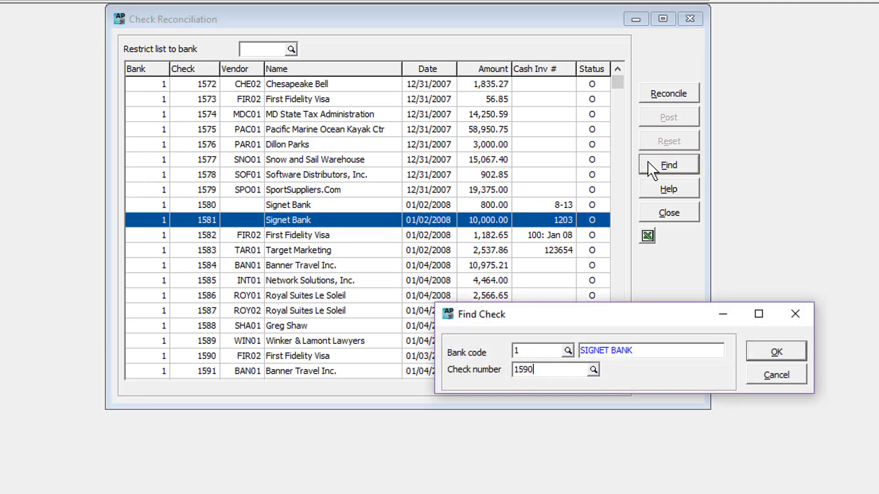
{"action": "left_click", "coordinate": [774, 350]}
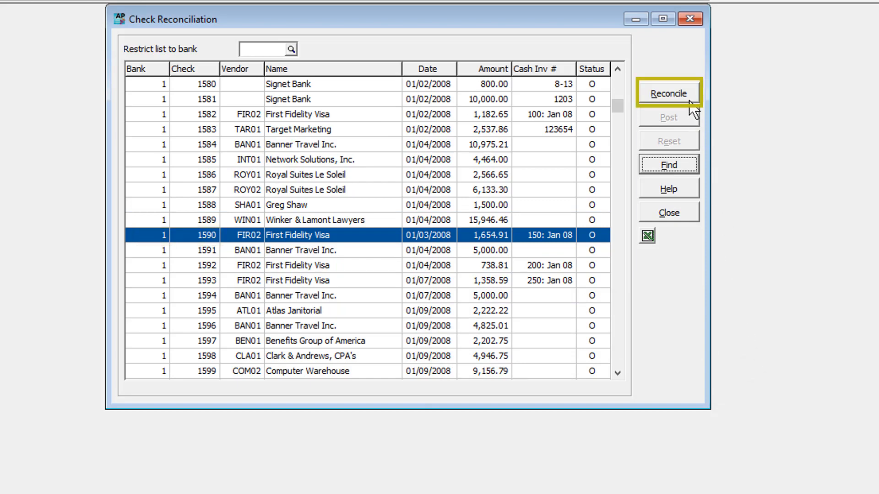
- Reconcile check 1590 as cleared with error, cleared amount 1,654.91 and zero error
{"action": "left_click", "coordinate": [668, 93]}
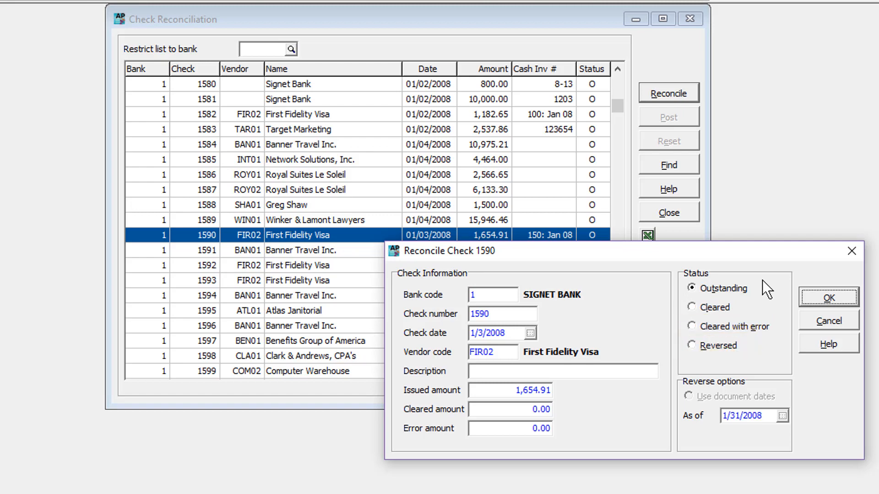
{"action": "left_click", "coordinate": [695, 363]}
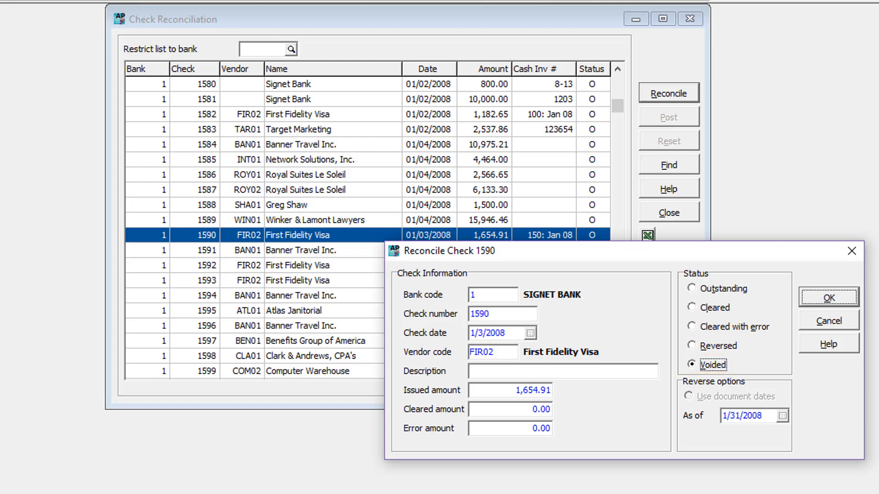
{"action": "left_click", "coordinate": [693, 288]}
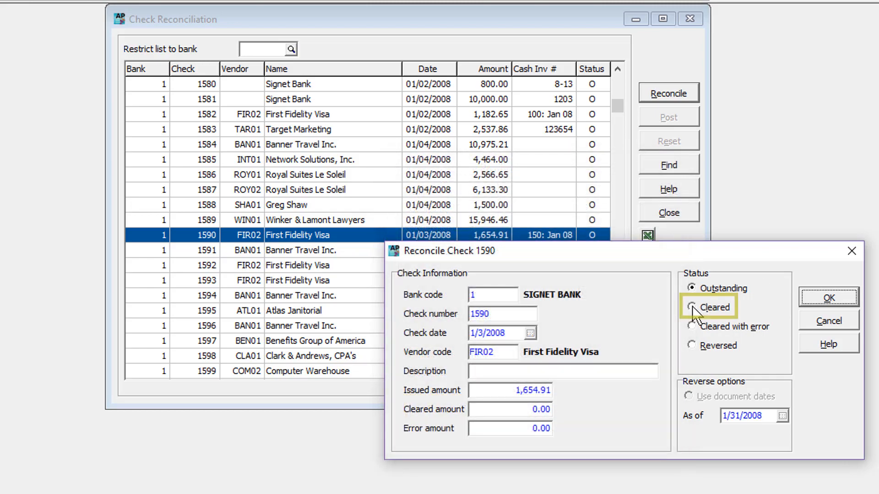
{"action": "left_click", "coordinate": [693, 308]}
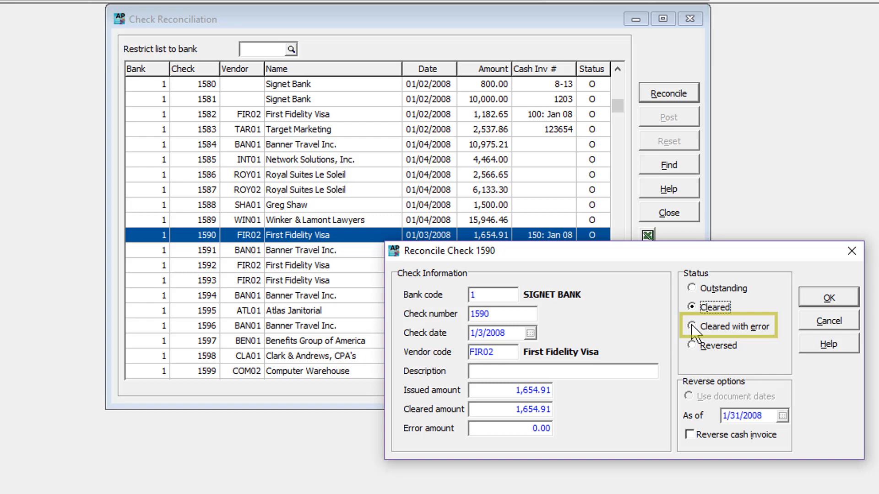
{"action": "left_click", "coordinate": [692, 326]}
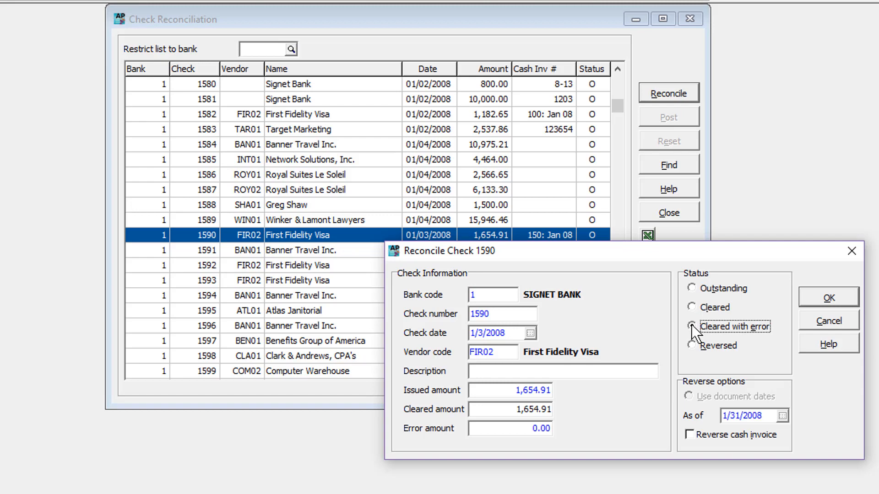
{"action": "left_click", "coordinate": [693, 326]}
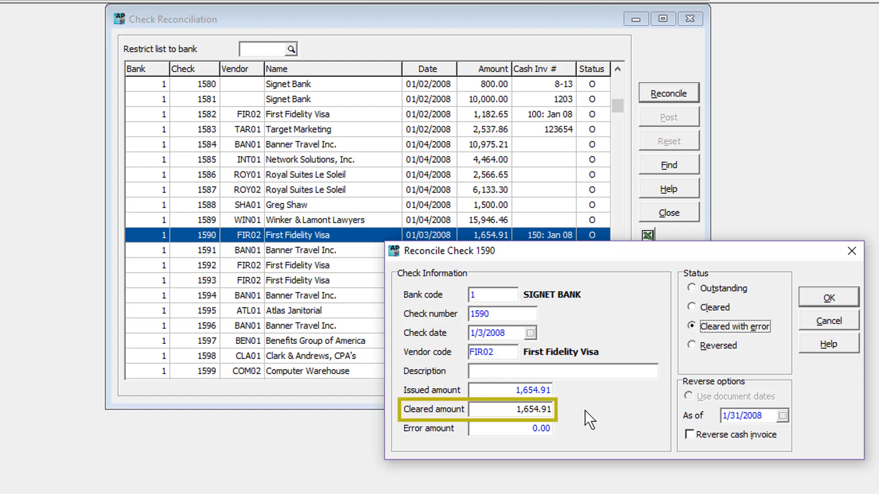
{"action": "left_click", "coordinate": [828, 296]}
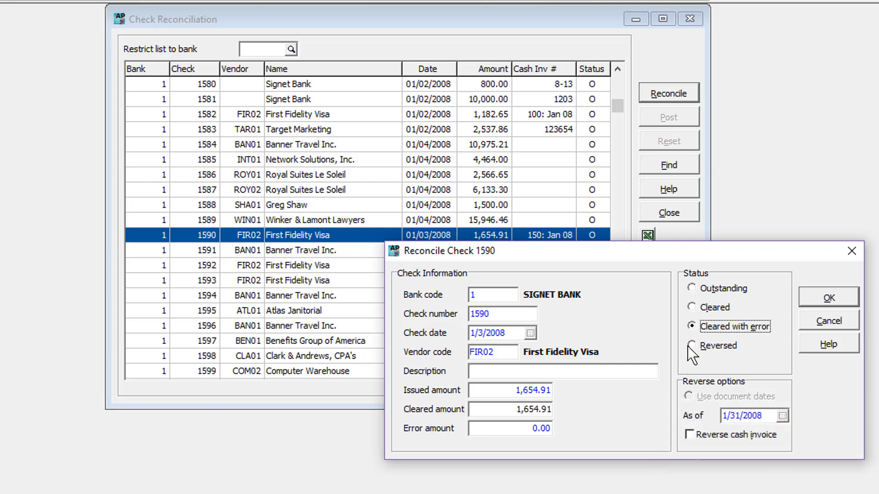
- Reverse check 1590 using document dates with its cash invoice reversed, leaving it pending O->R
{"action": "left_click", "coordinate": [693, 346]}
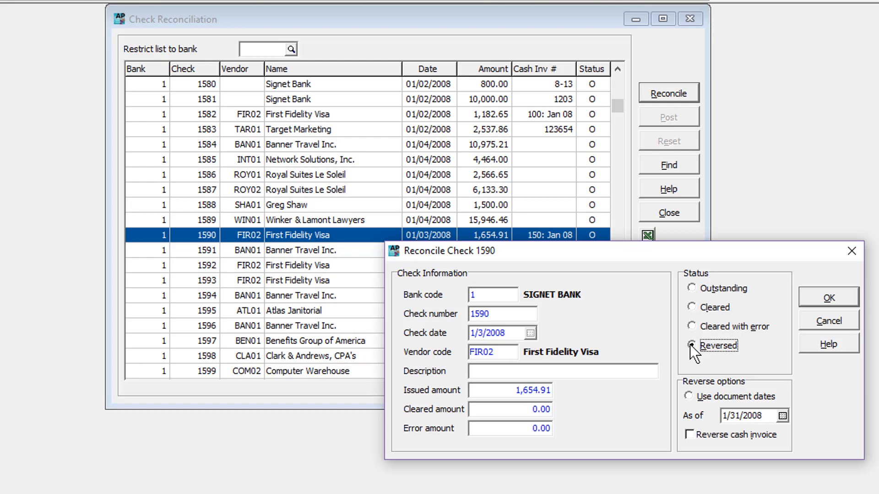
{"action": "mouse_move", "coordinate": [695, 346]}
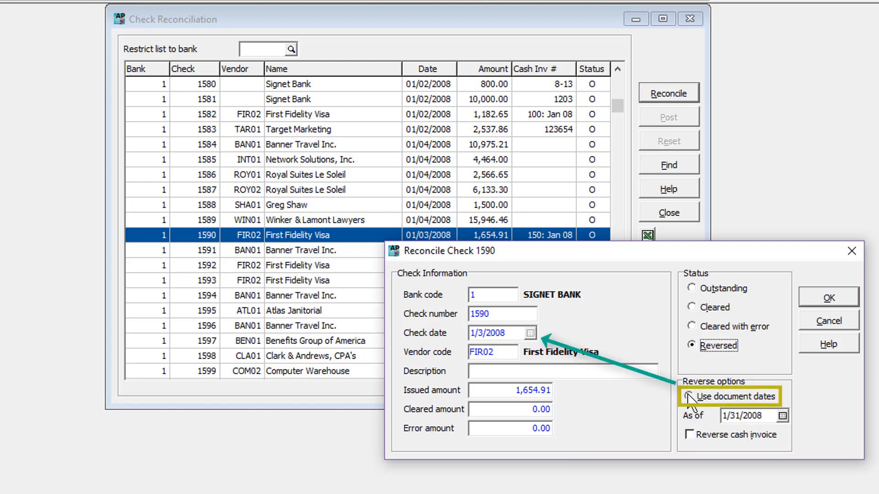
{"action": "left_click", "coordinate": [696, 397]}
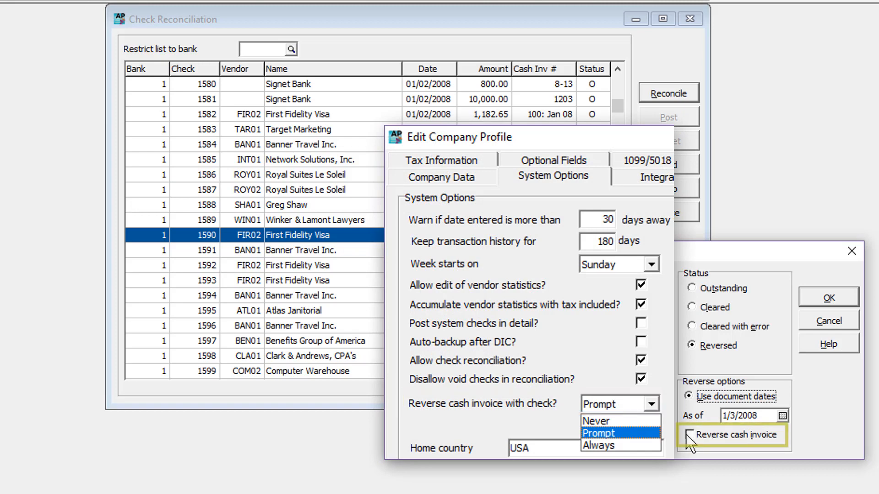
{"action": "left_click", "coordinate": [692, 434]}
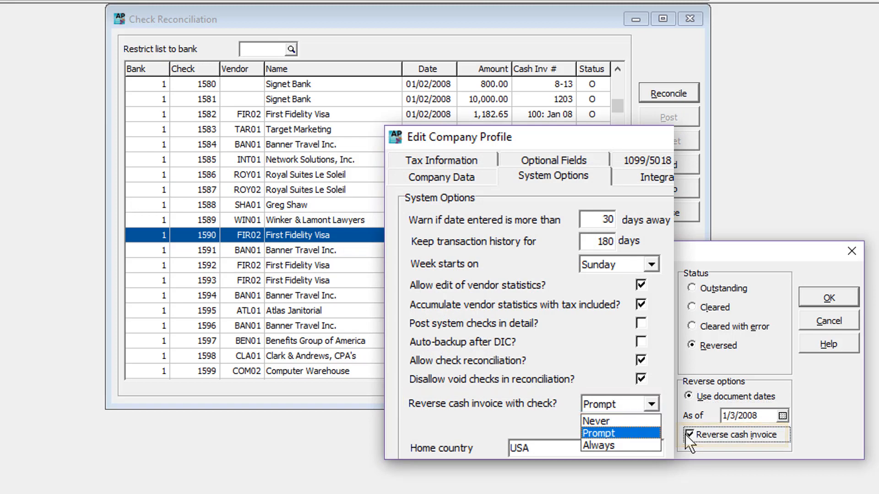
{"action": "left_click", "coordinate": [692, 434]}
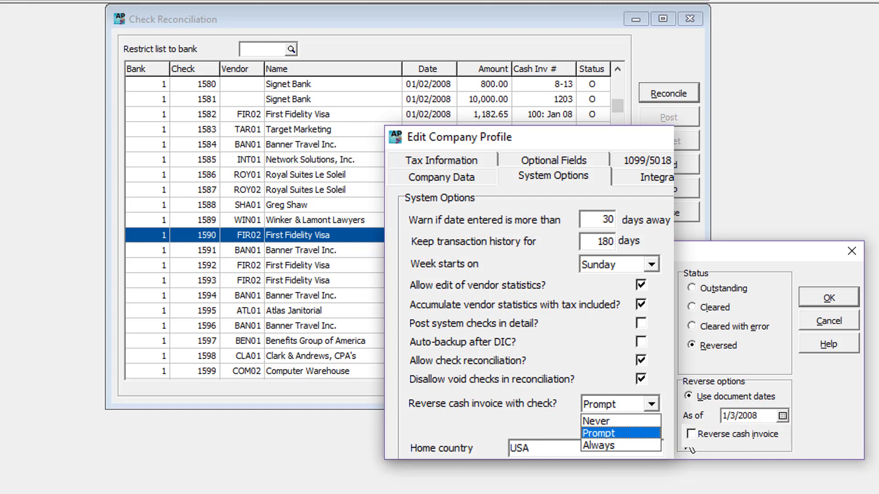
{"action": "left_click", "coordinate": [693, 434]}
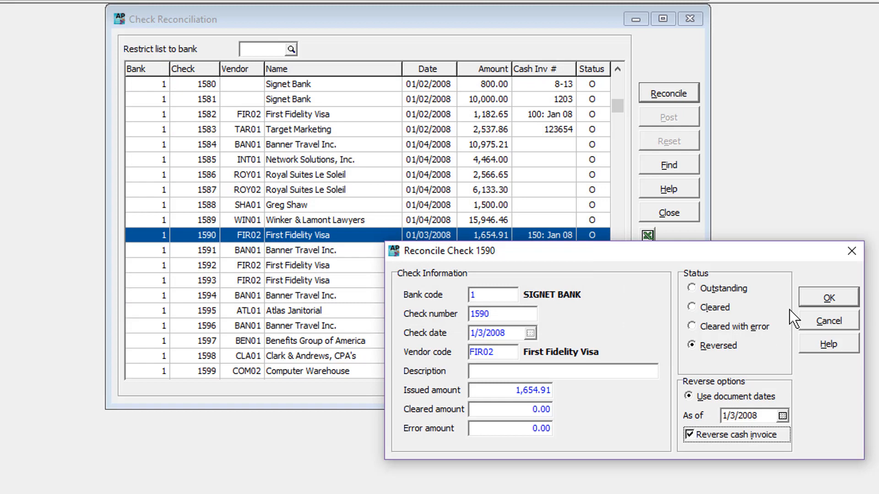
{"action": "left_click", "coordinate": [829, 297]}
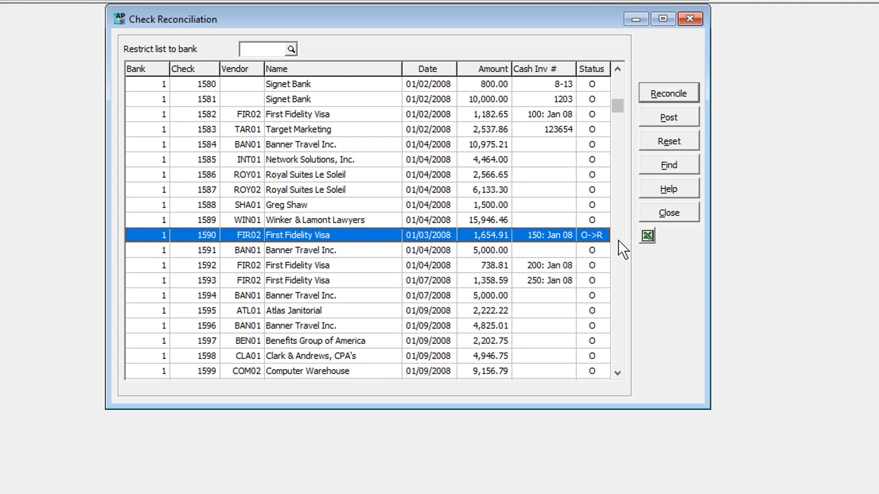
- Set checks 1591–1598 to pending cleared, then show check 1587's status choices
{"action": "left_click", "coordinate": [309, 250]}
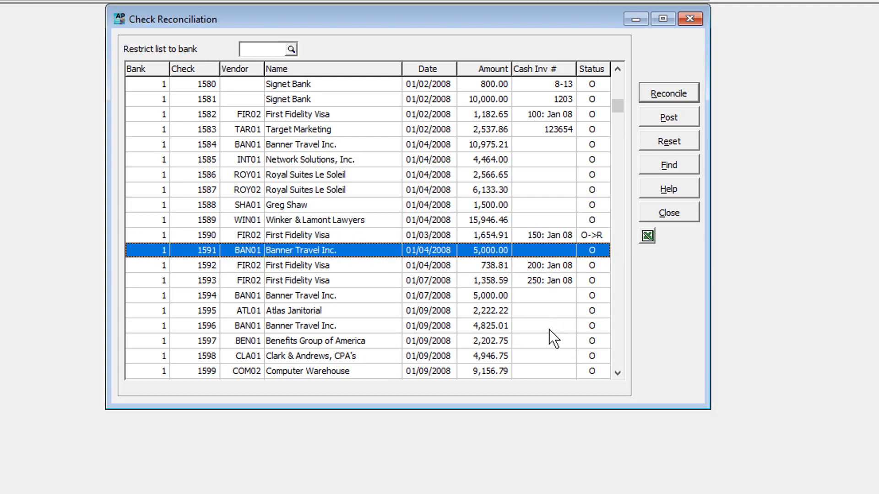
{"action": "left_click", "coordinate": [546, 356]}
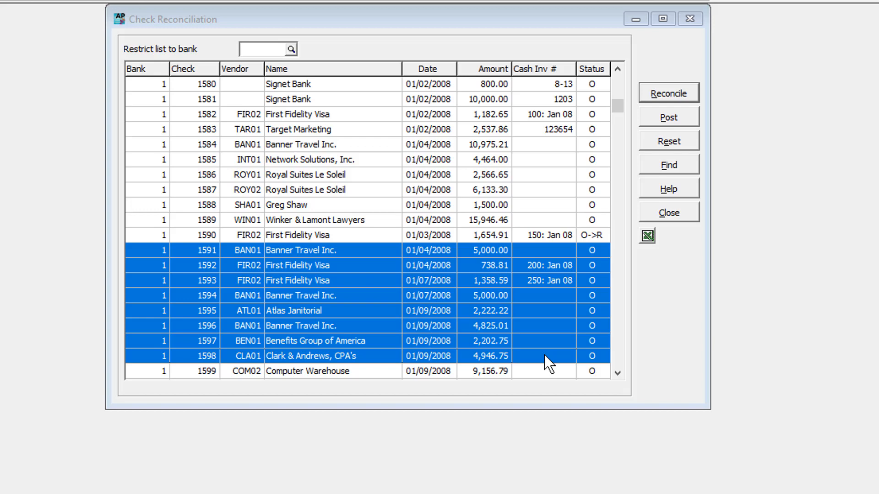
{"action": "left_click", "coordinate": [669, 92]}
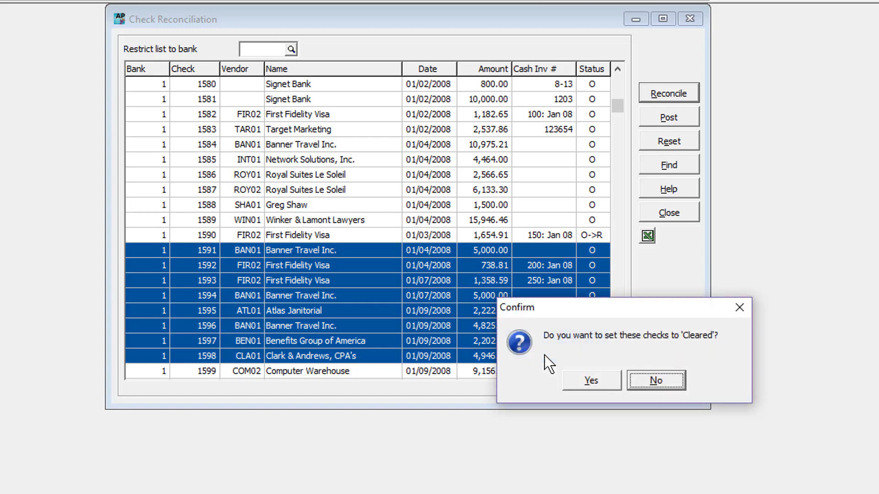
{"action": "left_click", "coordinate": [588, 380]}
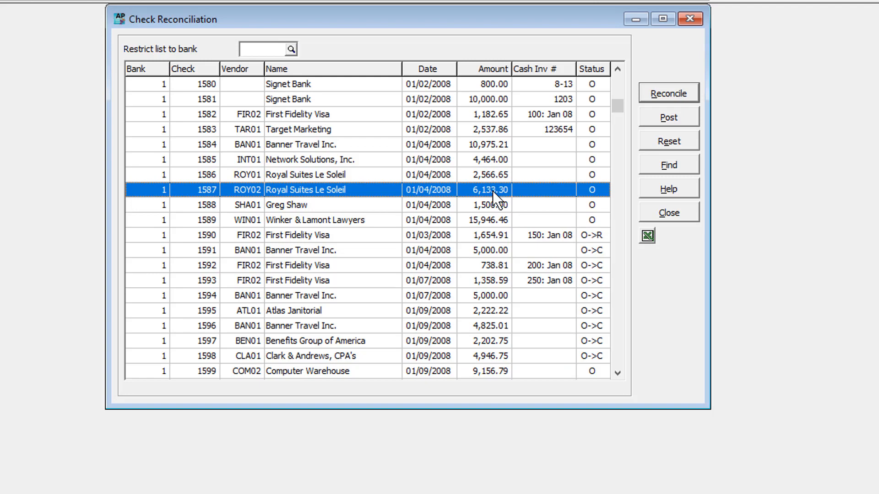
{"action": "right_click", "coordinate": [493, 190]}
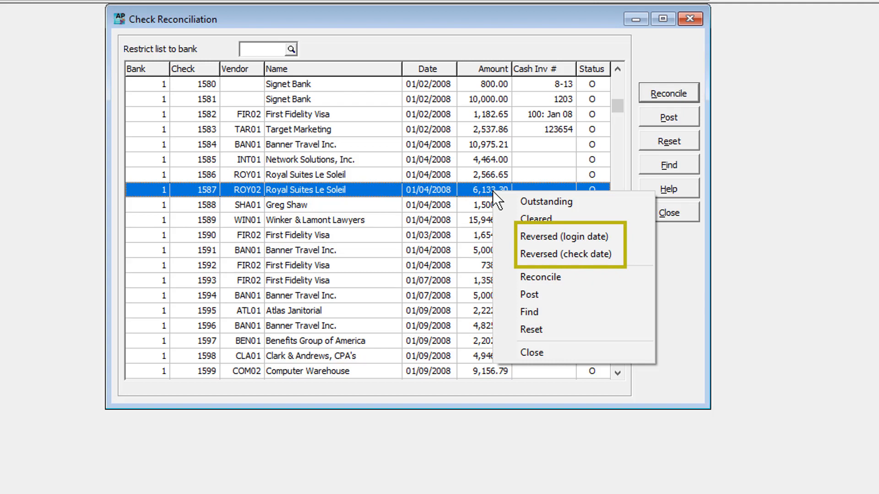
{"action": "mouse_move", "coordinate": [565, 236]}
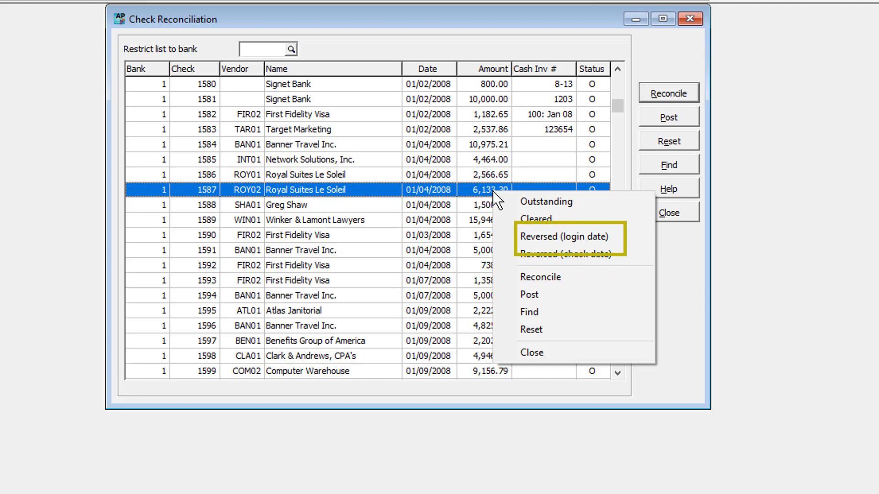
{"action": "mouse_move", "coordinate": [566, 254]}
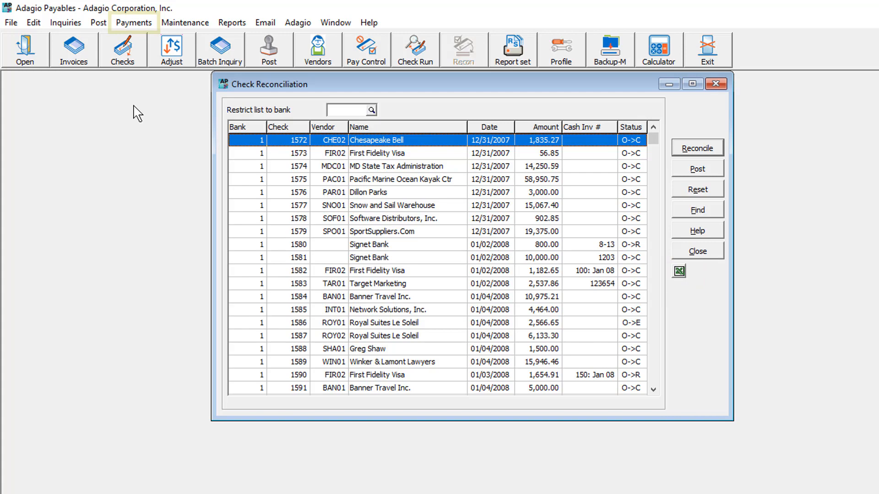
{"action": "left_click", "coordinate": [134, 22]}
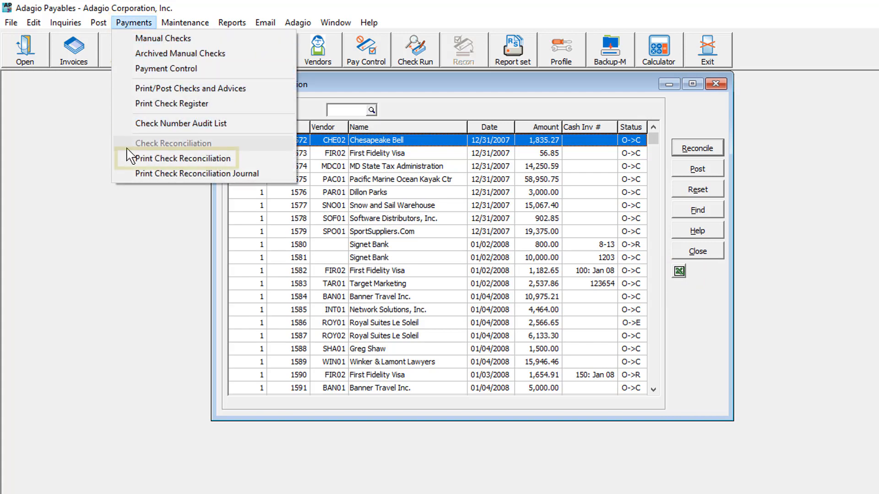
{"action": "mouse_move", "coordinate": [182, 158]}
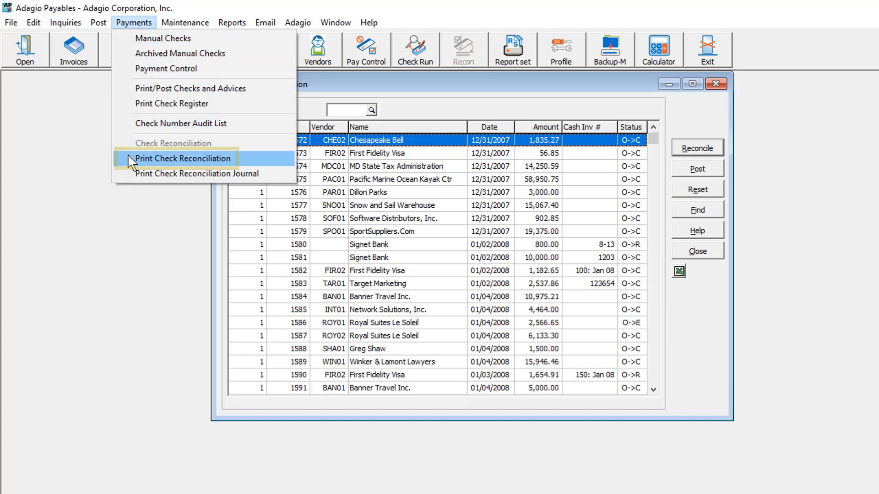
{"action": "left_click", "coordinate": [182, 159]}
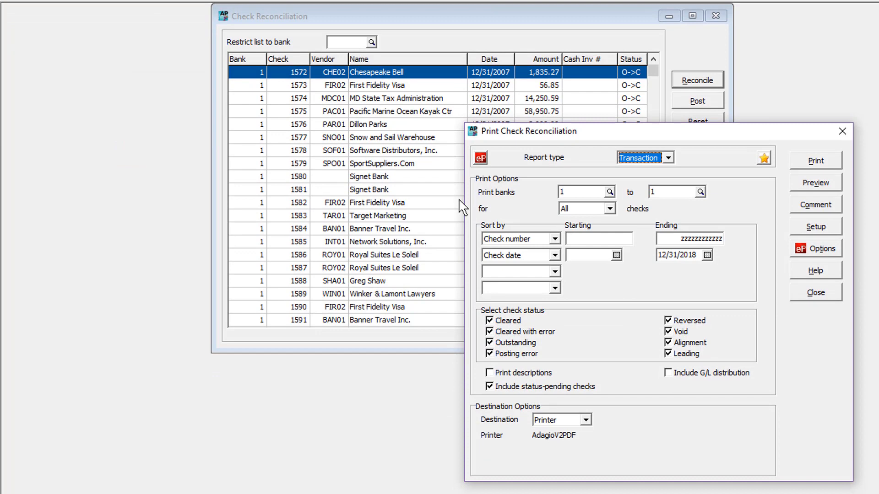
{"action": "left_click", "coordinate": [611, 208]}
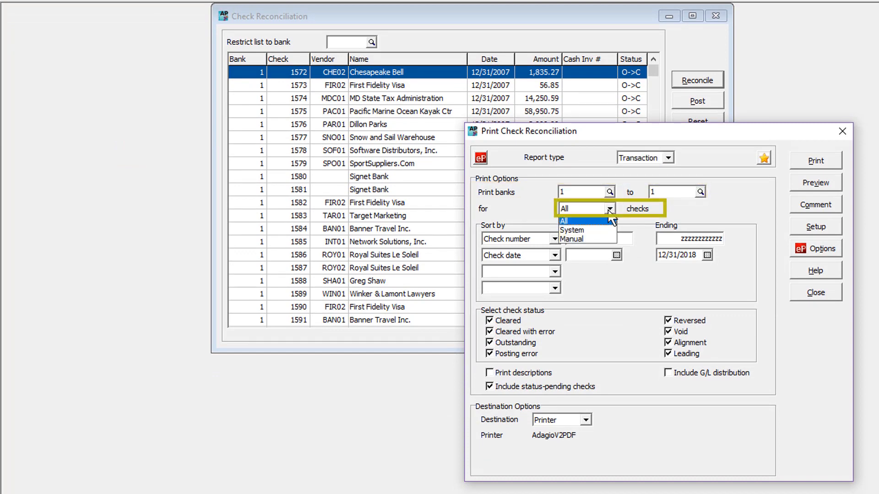
{"action": "left_click", "coordinate": [565, 221]}
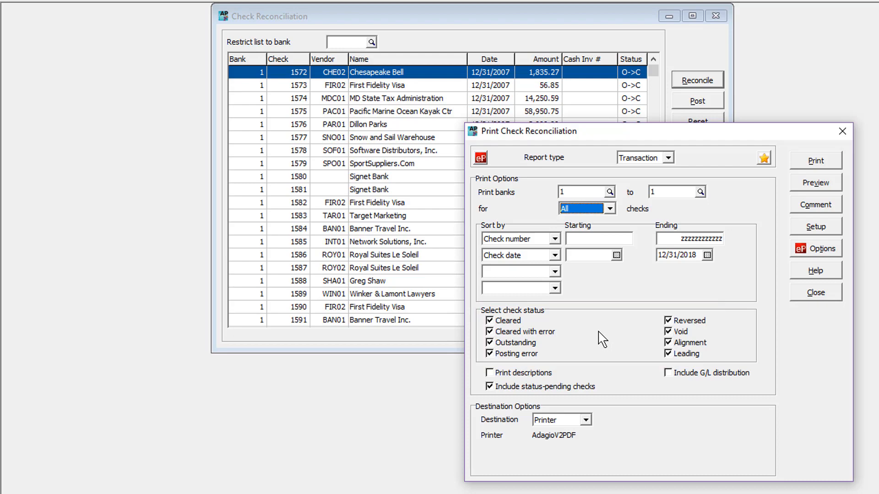
{"action": "left_click", "coordinate": [490, 386]}
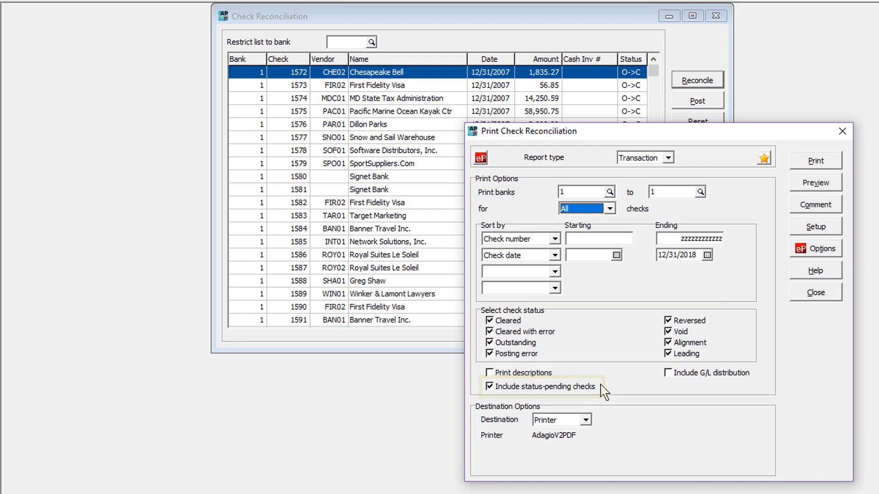
{"action": "left_click", "coordinate": [815, 182]}
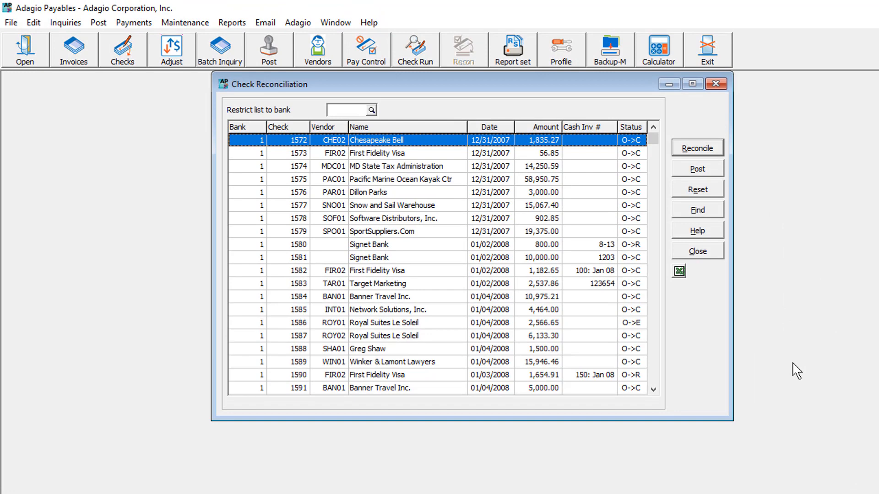
{"action": "mouse_move", "coordinate": [793, 369]}
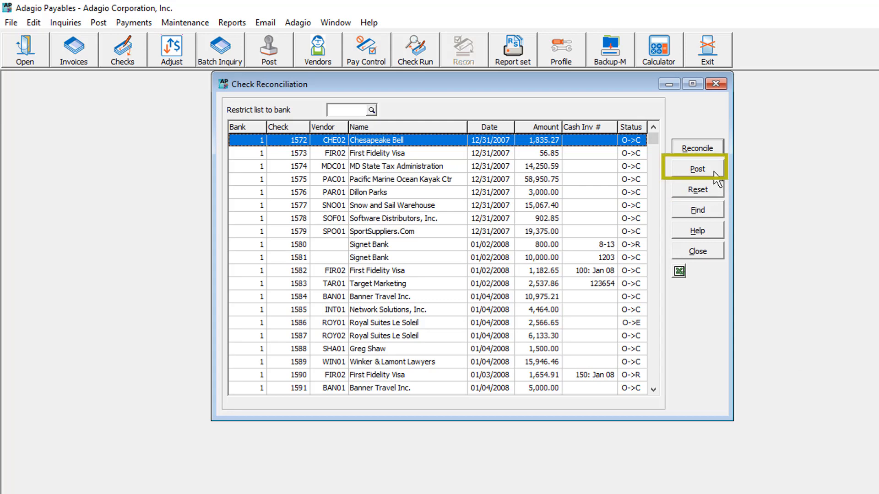
- Post the pending check statuses and acknowledge the completion message
{"action": "left_click", "coordinate": [697, 169]}
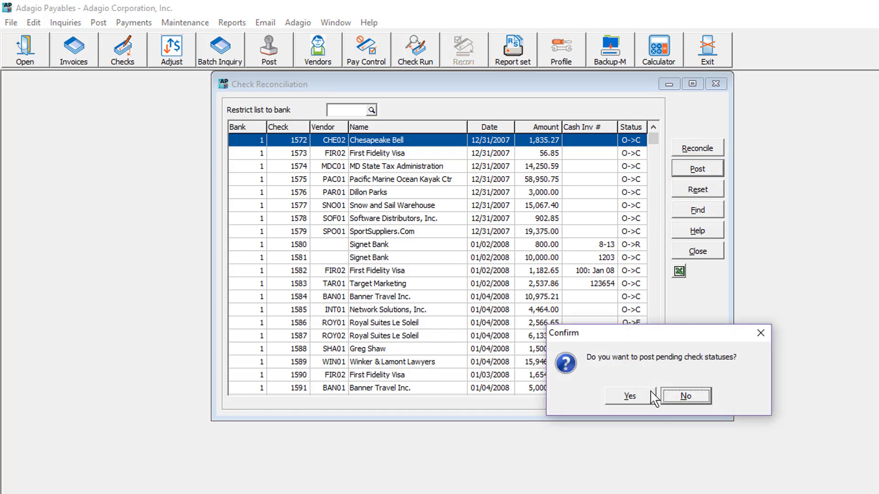
{"action": "left_click", "coordinate": [627, 397]}
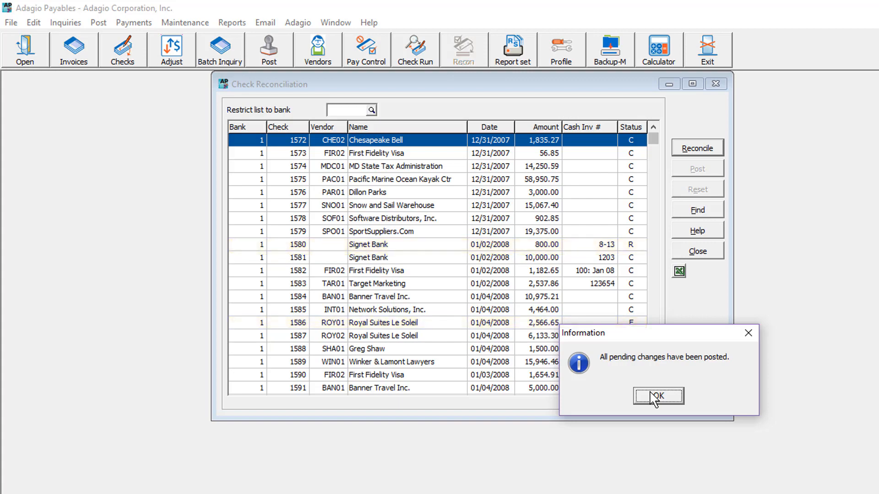
{"action": "left_click", "coordinate": [656, 396]}
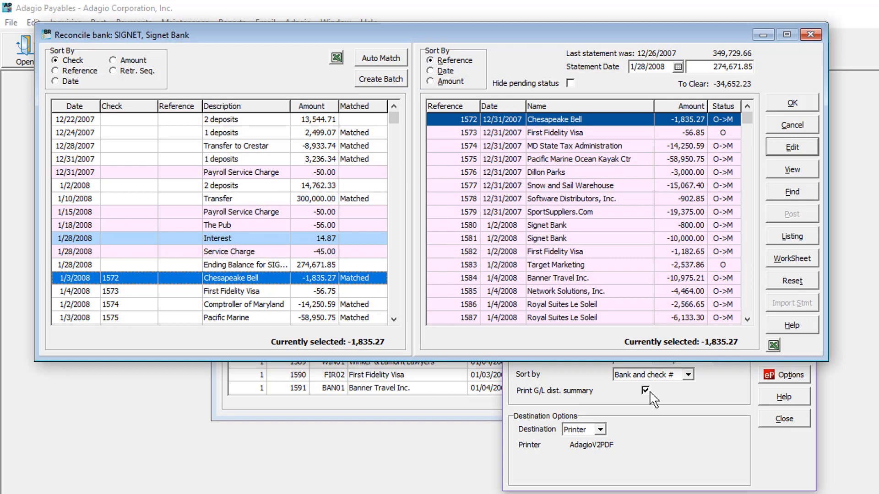
- Cancel the statement import, then view Signet bank's Interface settings with payables updates set to Completed
{"action": "left_click", "coordinate": [792, 303]}
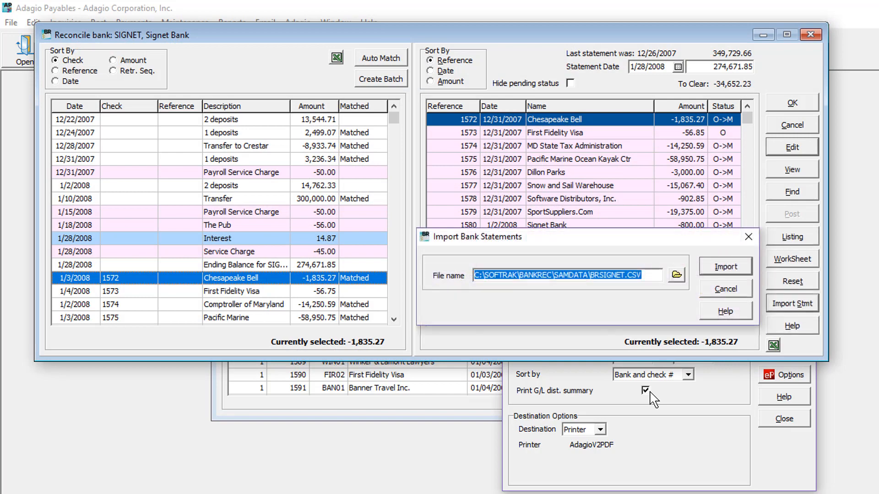
{"action": "left_click", "coordinate": [724, 267]}
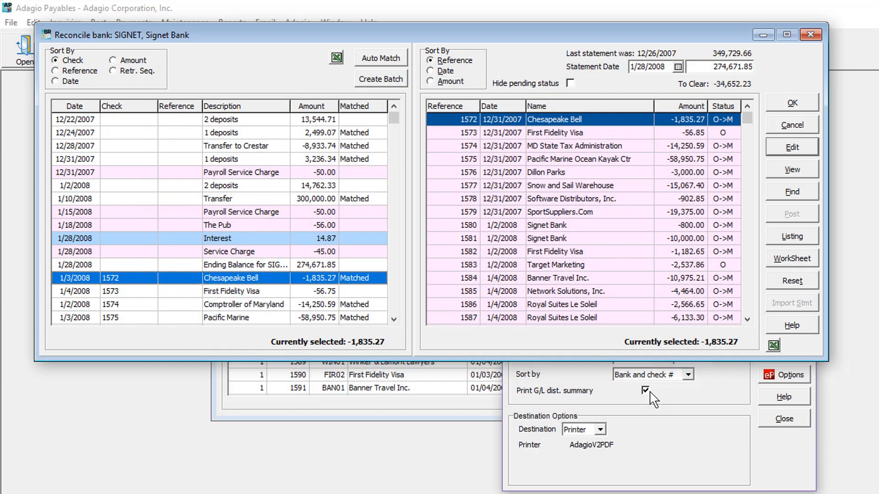
{"action": "left_click", "coordinate": [792, 146]}
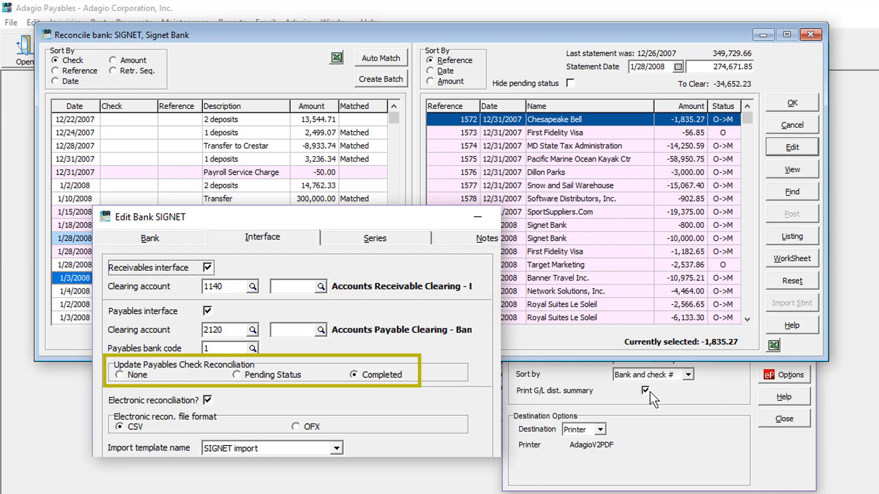
{"action": "left_click", "coordinate": [352, 374]}
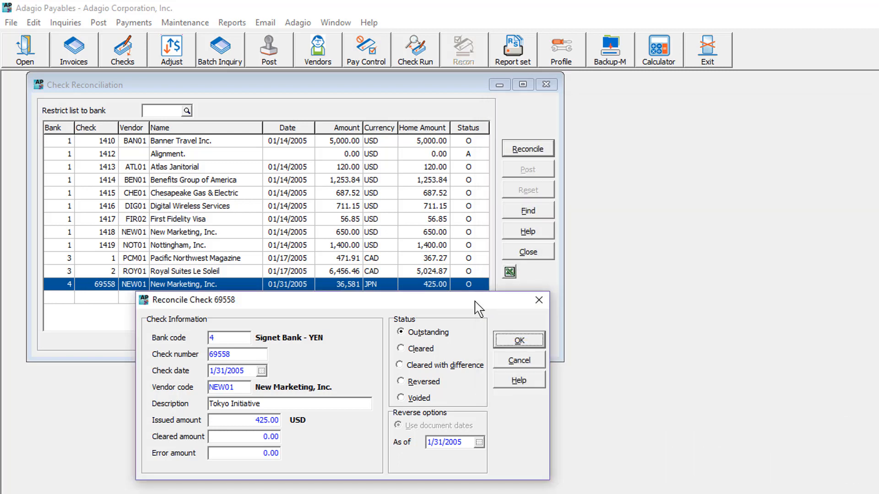
{"action": "mouse_move", "coordinate": [456, 319]}
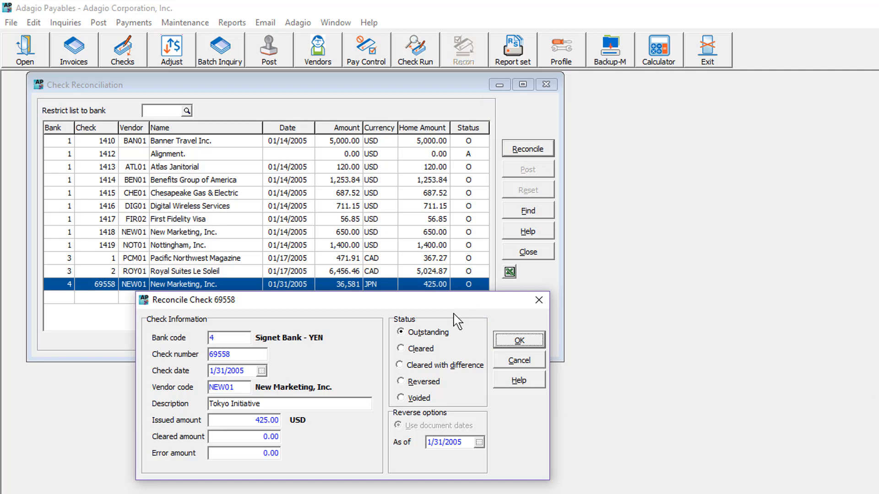
- Mark yen check 69558 as cleared with difference, cleared amount 425.00
{"action": "left_click", "coordinate": [400, 365]}
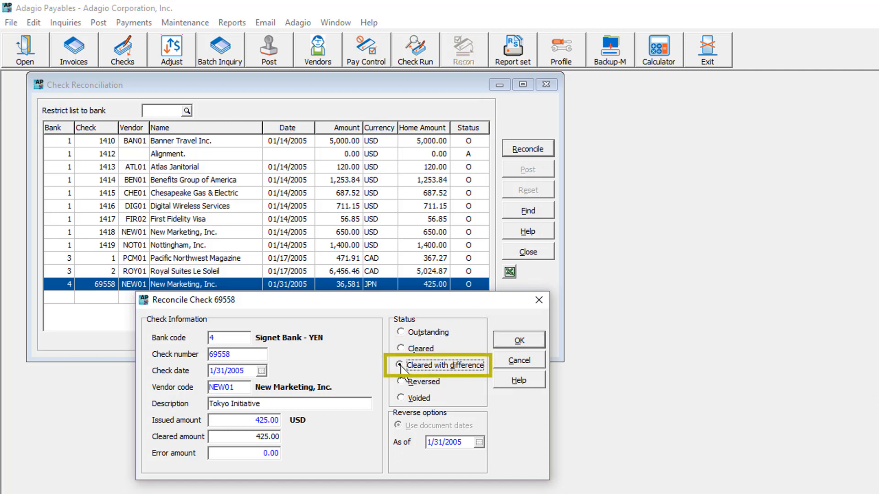
{"action": "left_click", "coordinate": [400, 365]}
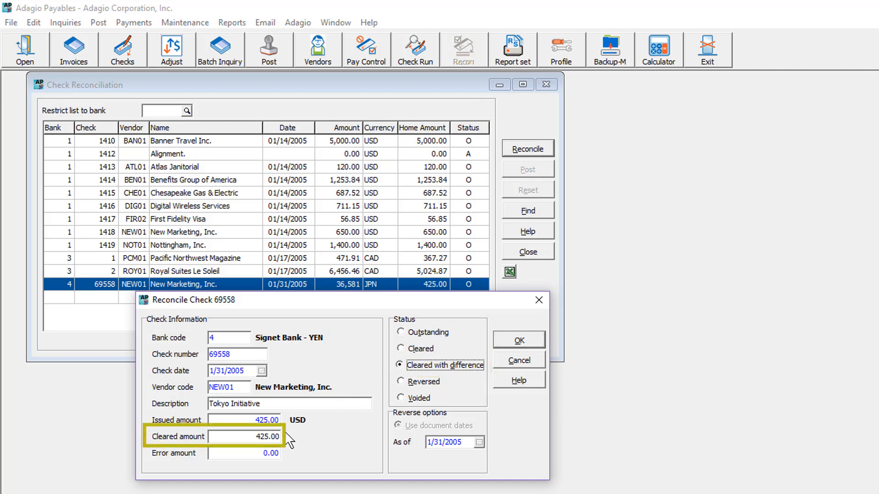